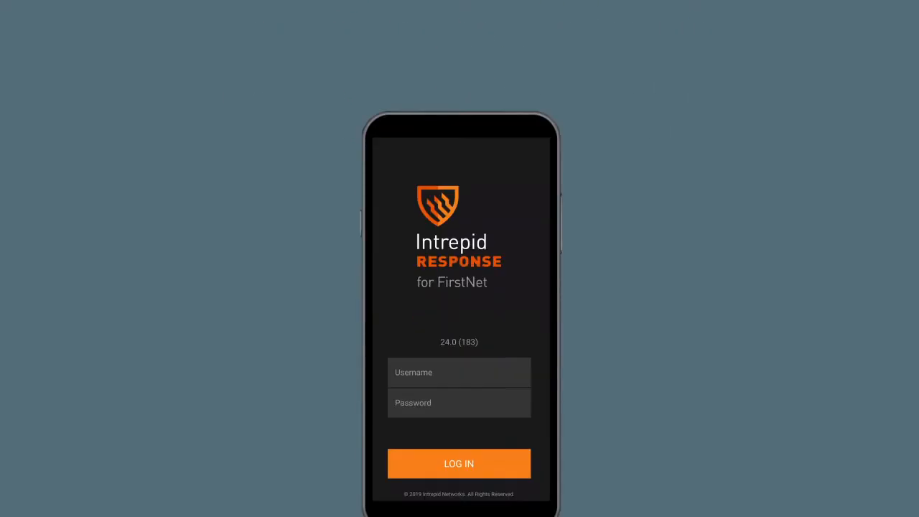
Step: Log in with username 'blaine' to reach the six-section dashboard
text(blaine@test.com)
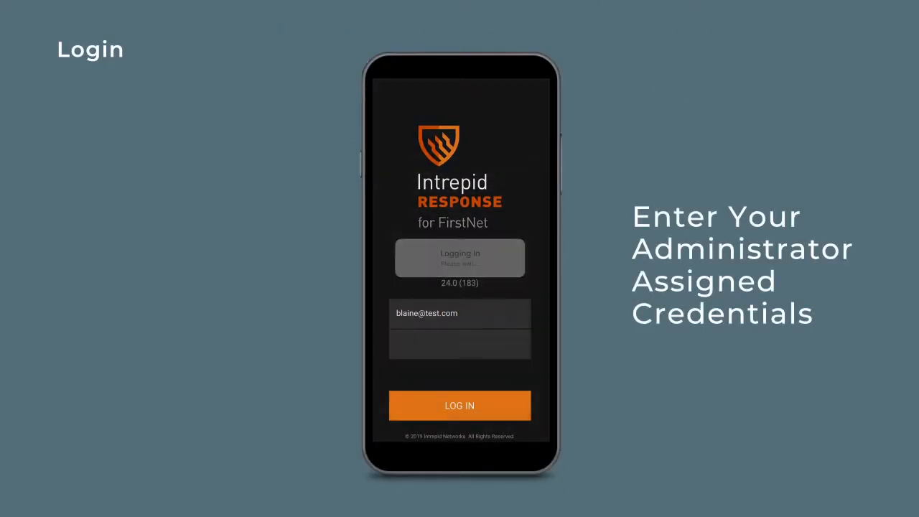
click(460, 405)
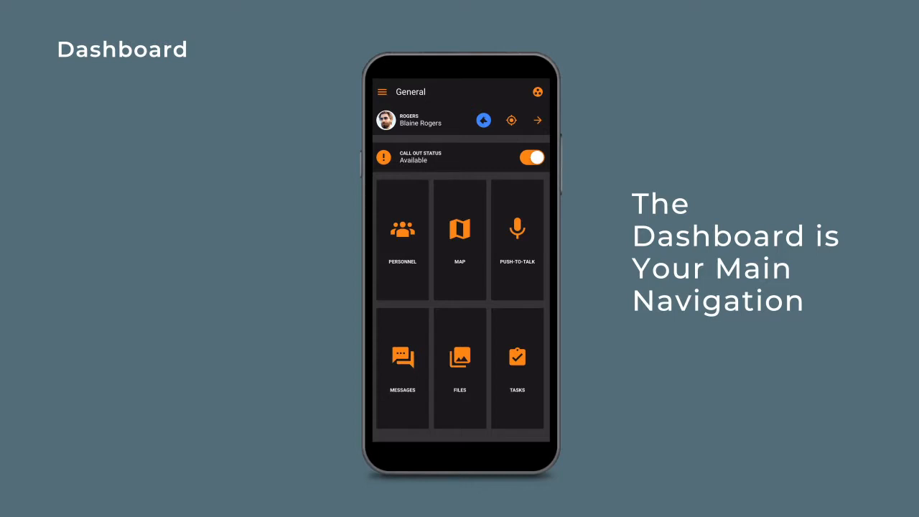
click(460, 120)
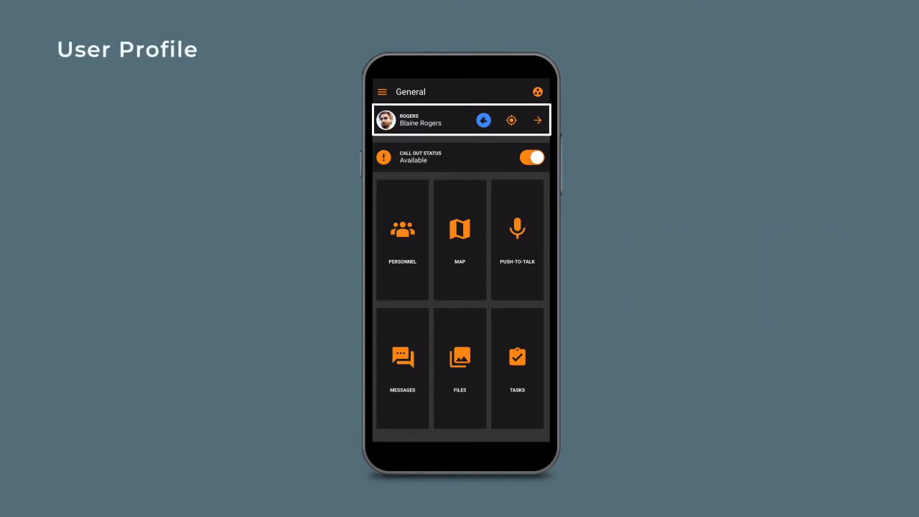
click(459, 119)
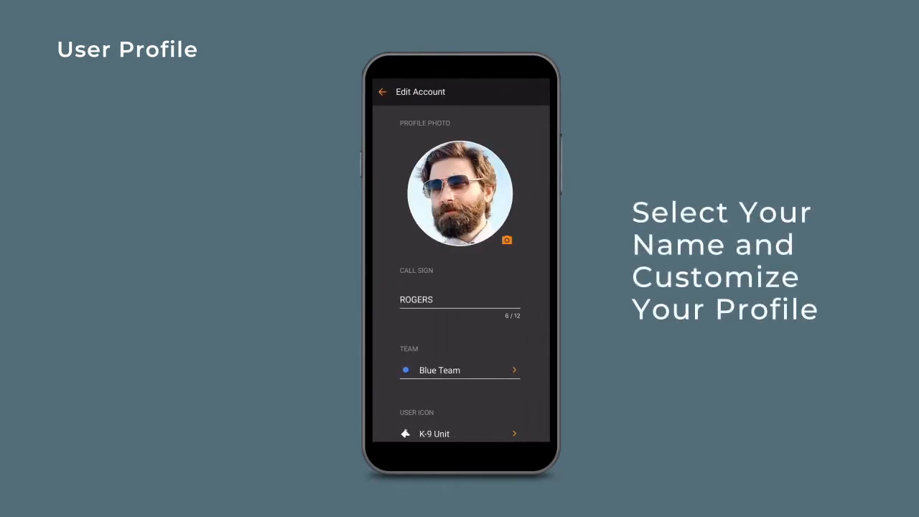
scroll(down, 3)
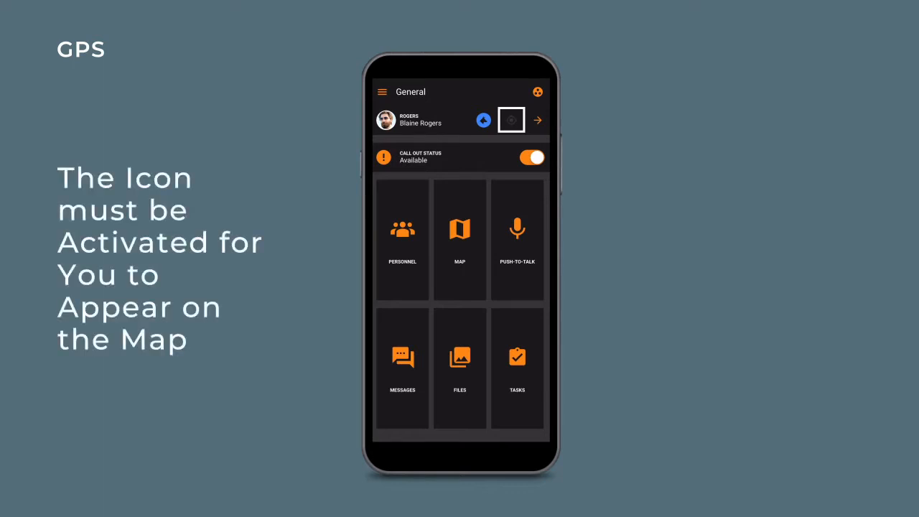
click(510, 120)
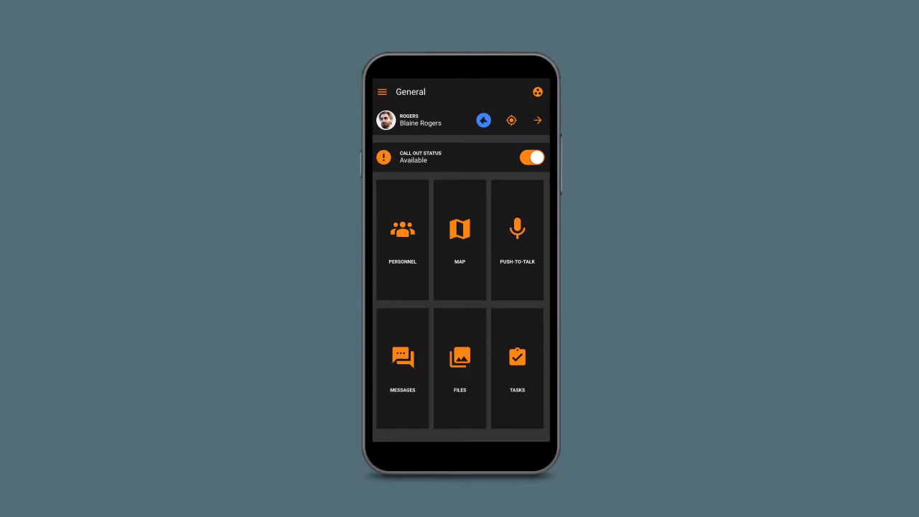
click(537, 91)
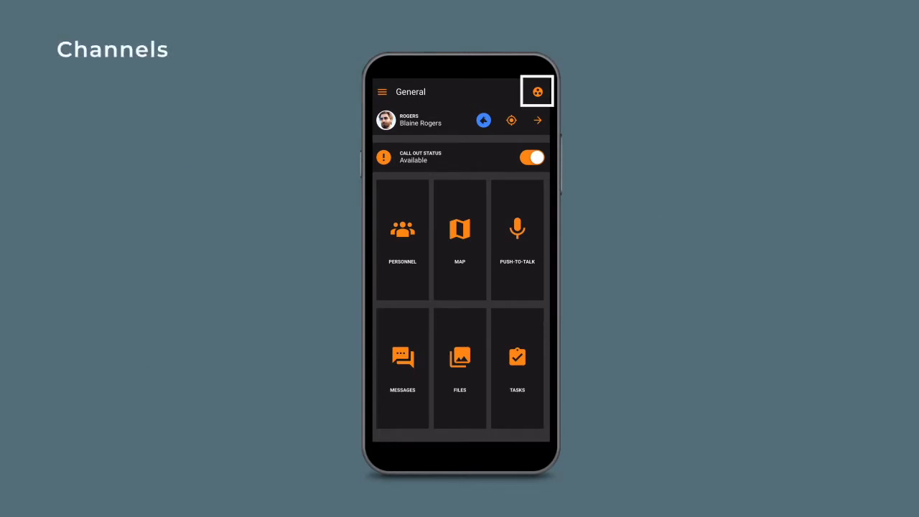
click(537, 90)
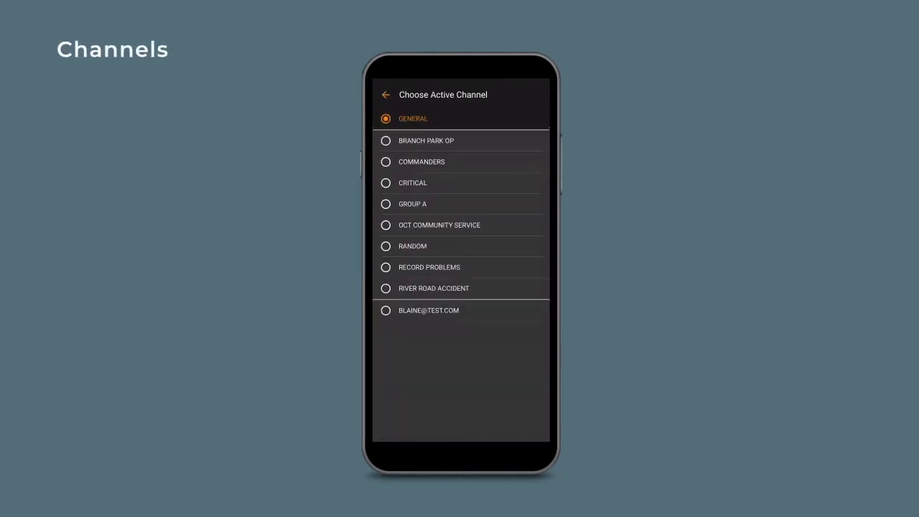
click(422, 162)
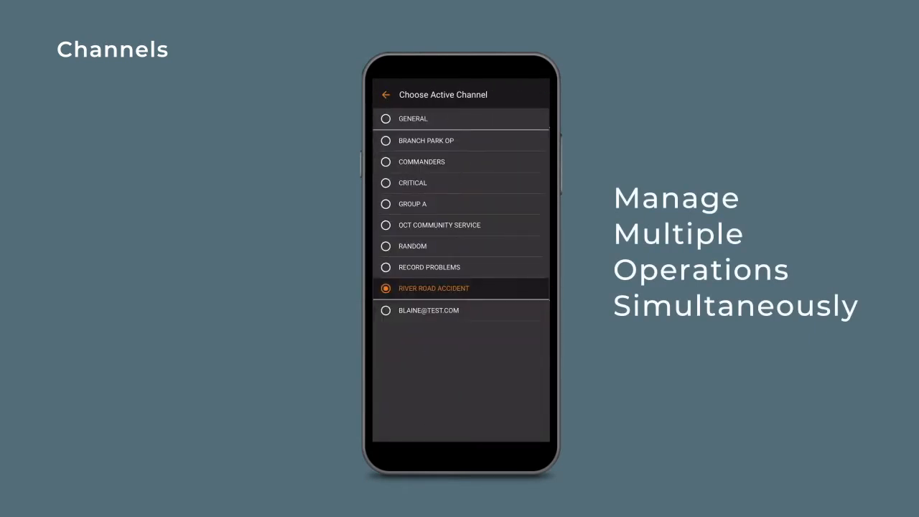
click(413, 117)
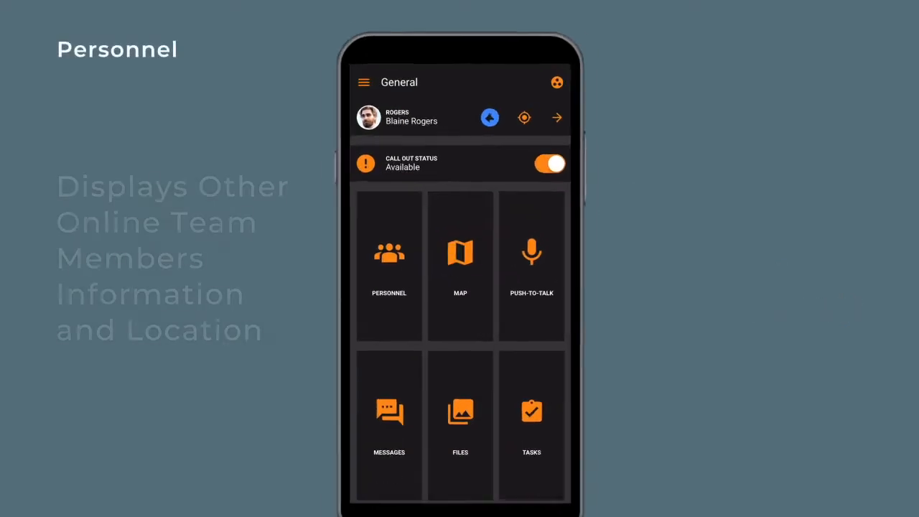
Step: View online personnel on the map and show LIZ's Get Directions option, then close it
click(388, 264)
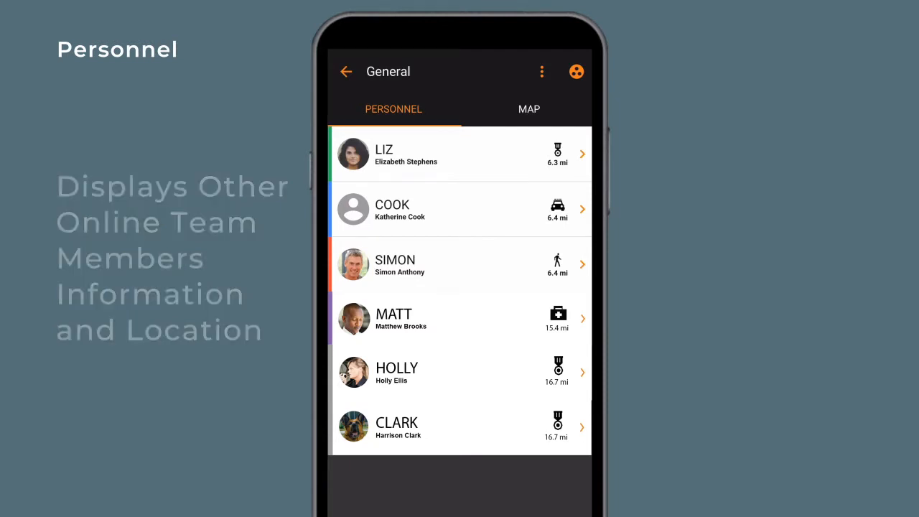
click(529, 109)
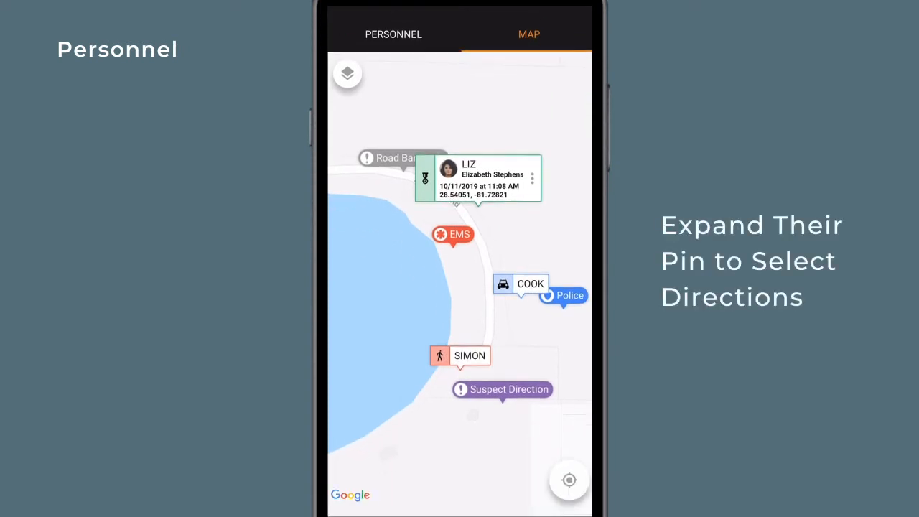
click(478, 177)
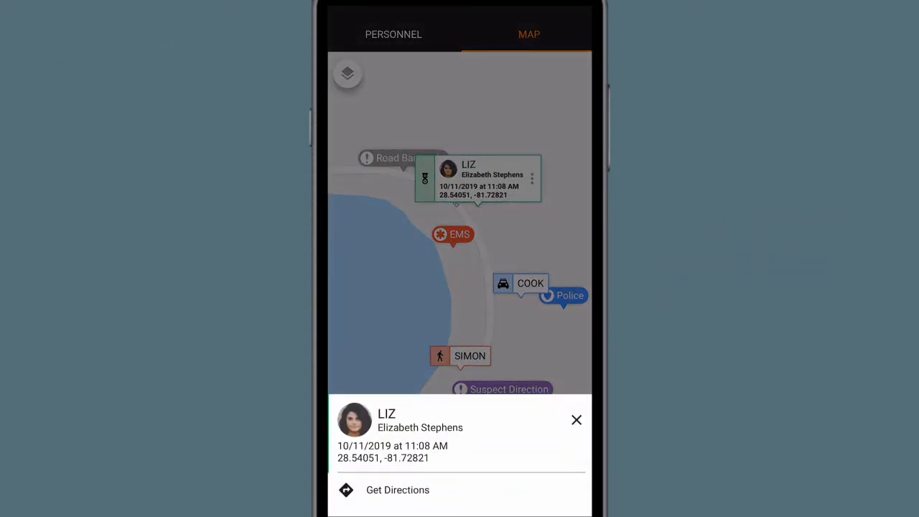
click(577, 419)
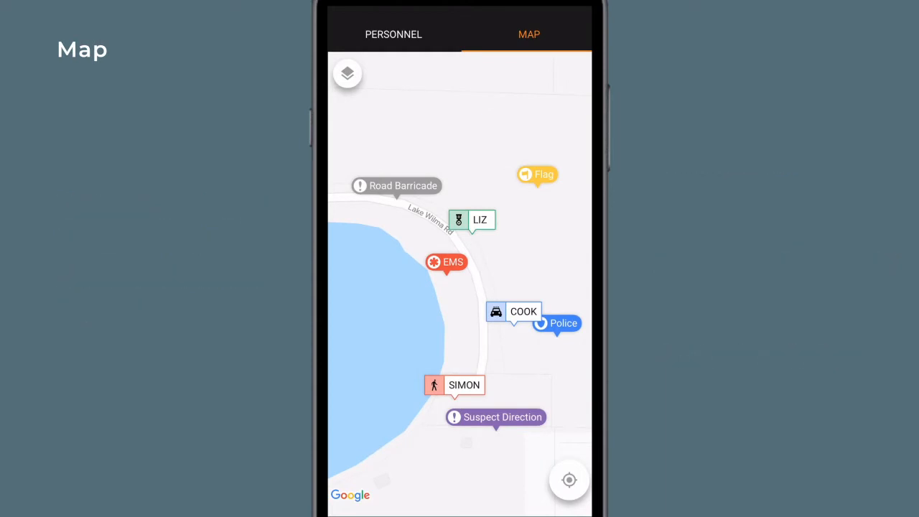
Step: Open the General channel messages showing River Road accident photos
click(537, 174)
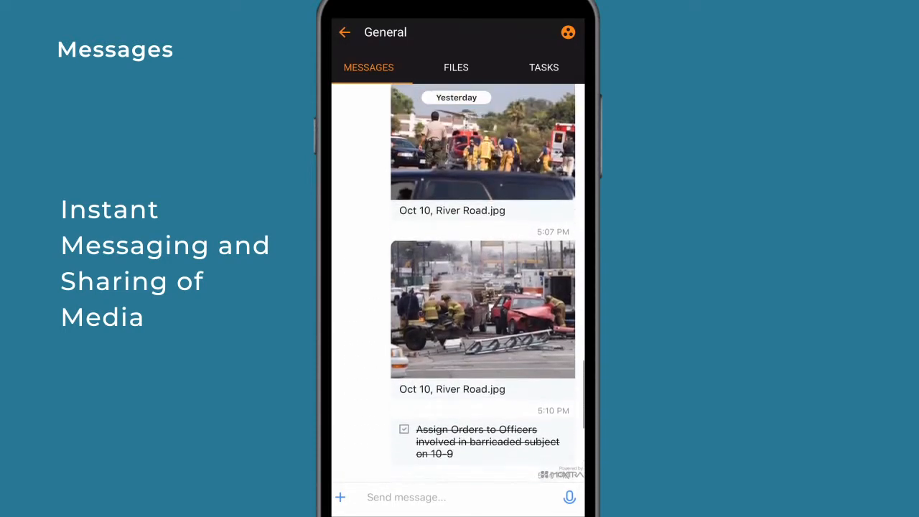
Step: Browse the General channel's shared files
scroll(down, 3)
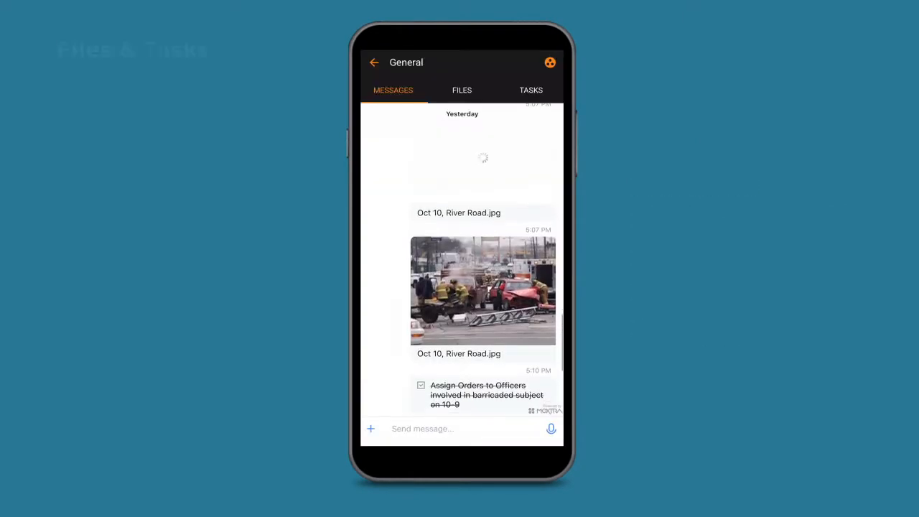
click(461, 90)
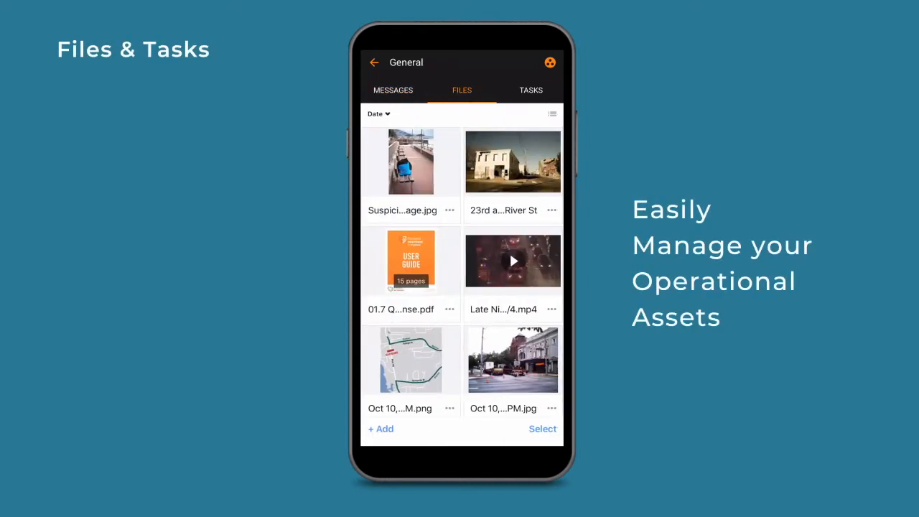
scroll(down, 3)
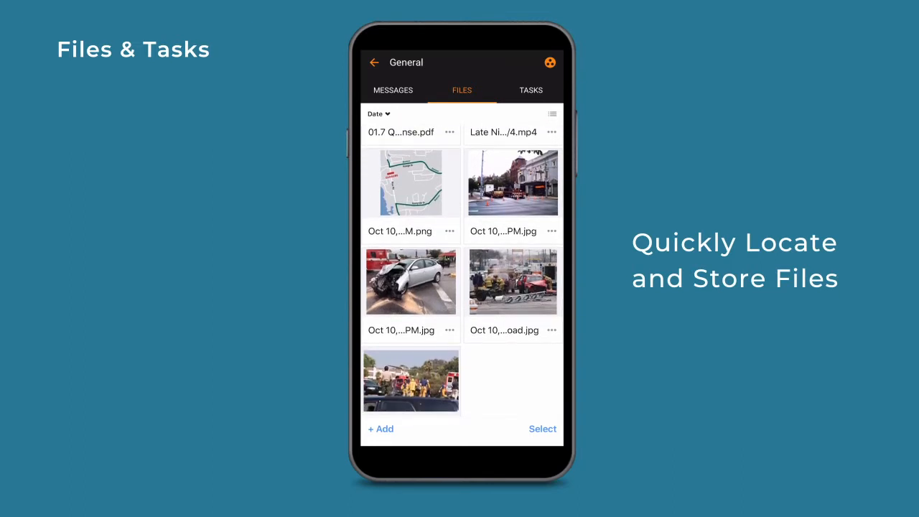
Step: Add a 'Create new Task' to-do to the channel's open task list
click(531, 90)
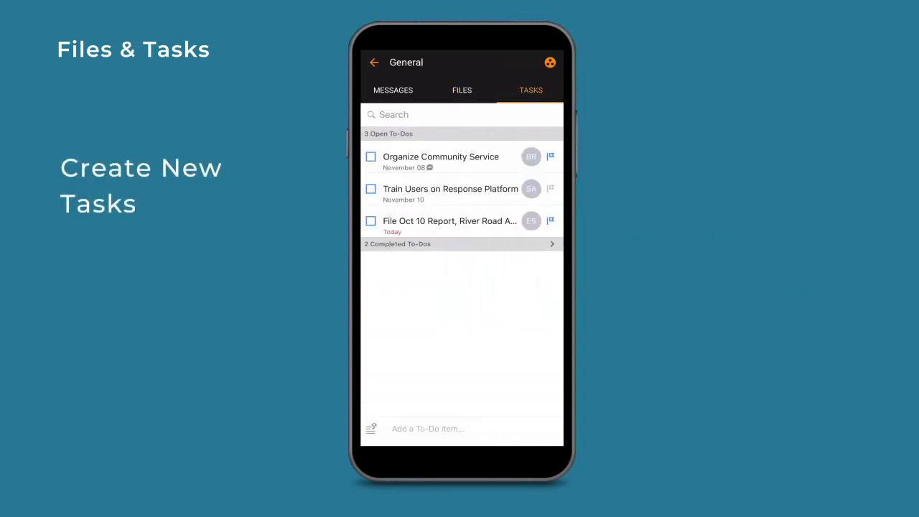
click(461, 244)
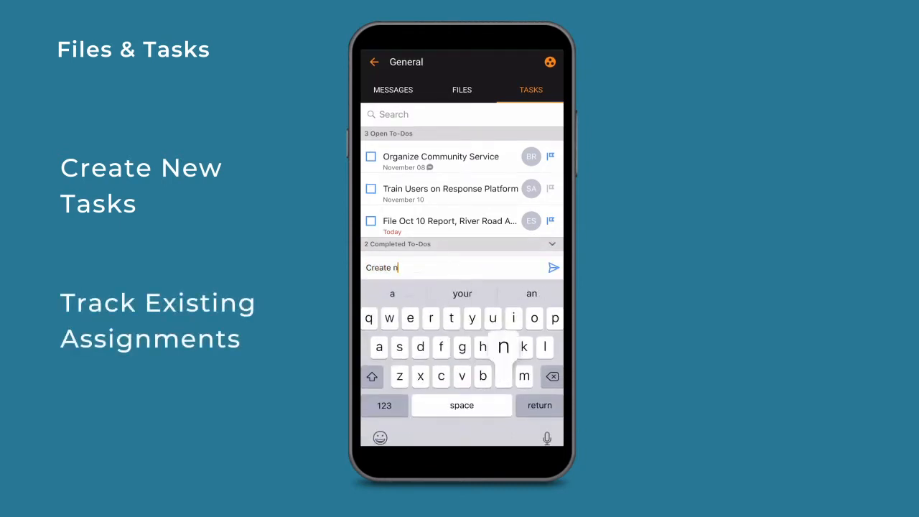
click(554, 267)
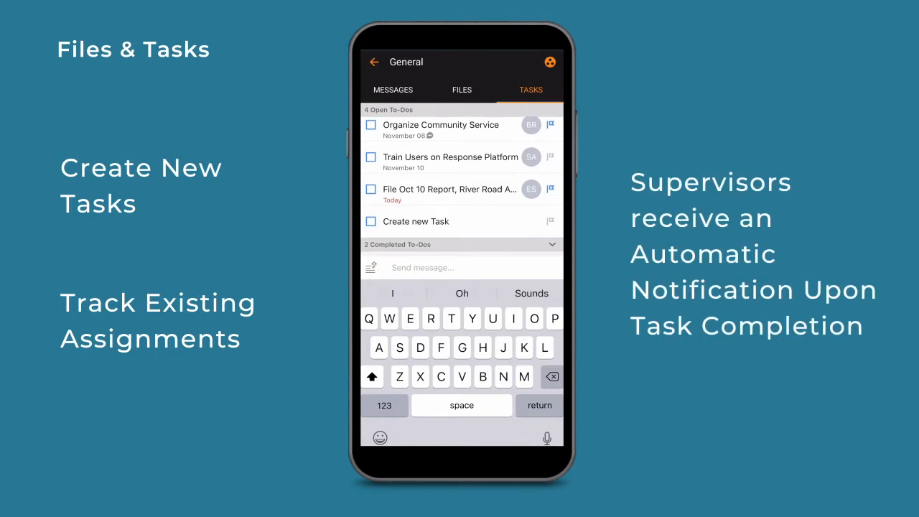
click(417, 221)
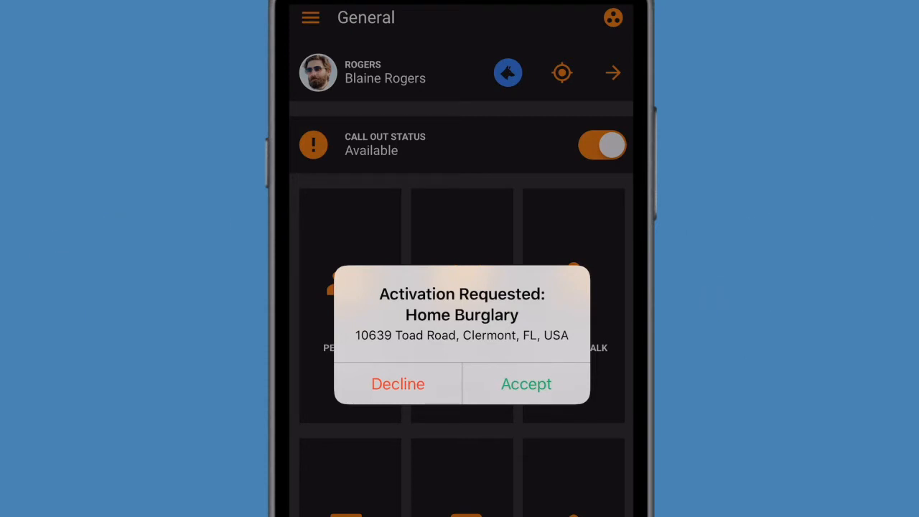
Step: Accept the Home Burglary activation, review its details, and decline cancelling it
click(526, 384)
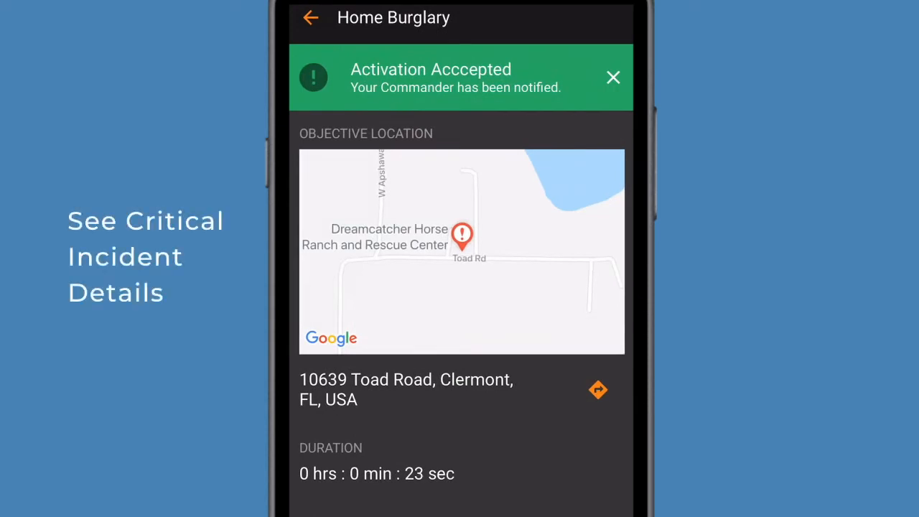
scroll(down, 3)
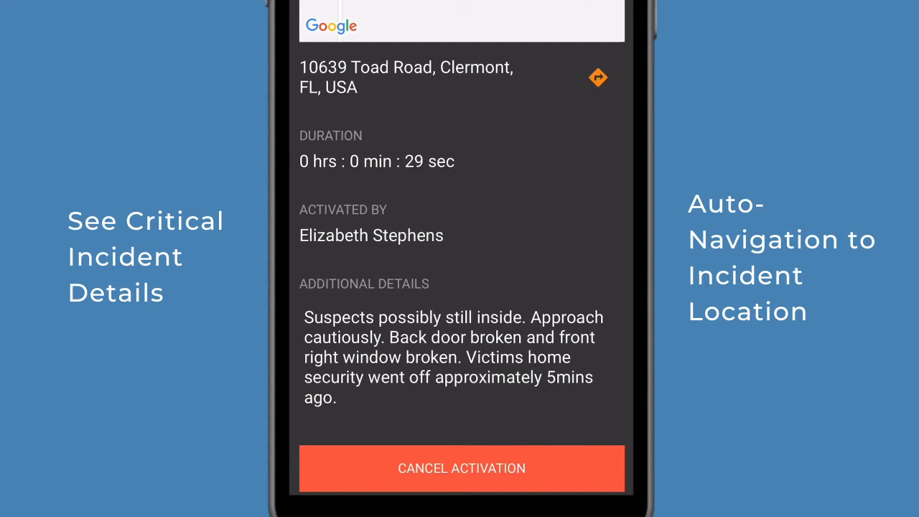
click(459, 469)
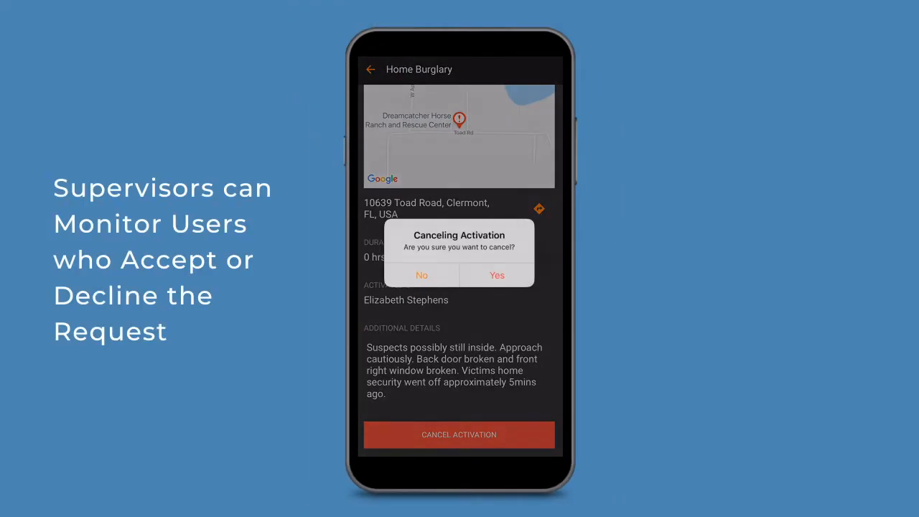
click(422, 275)
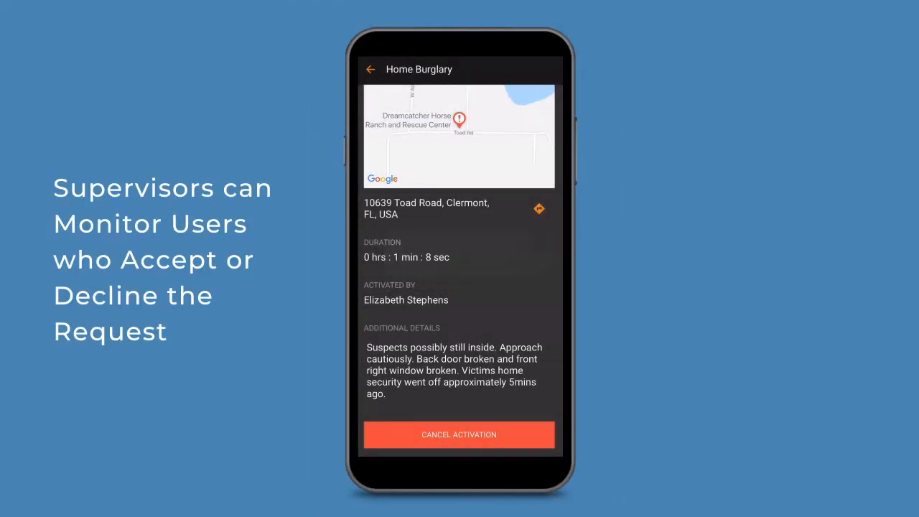